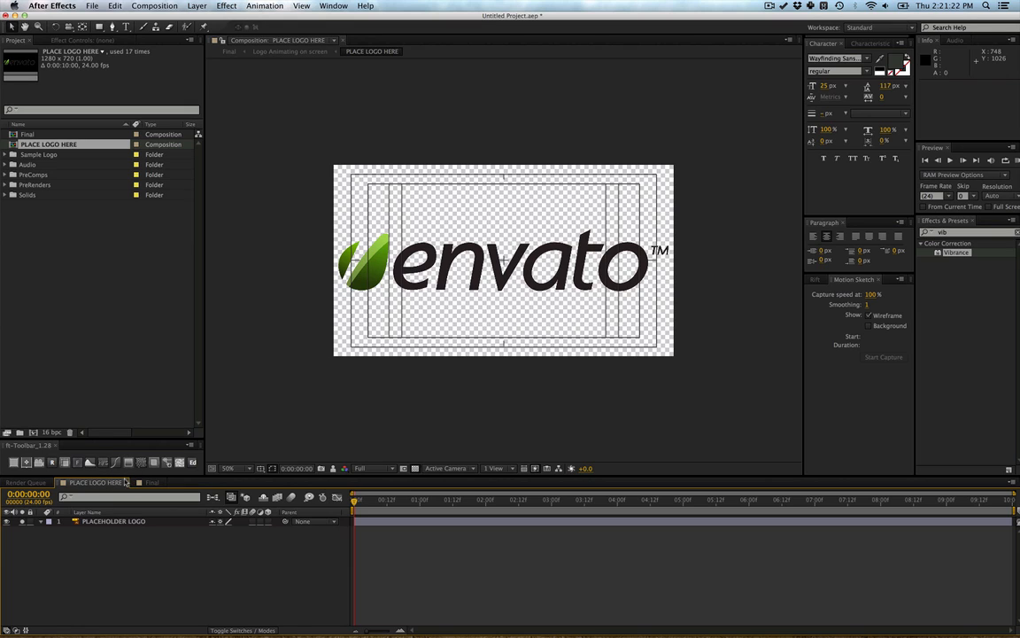
mouse_move(512, 257)
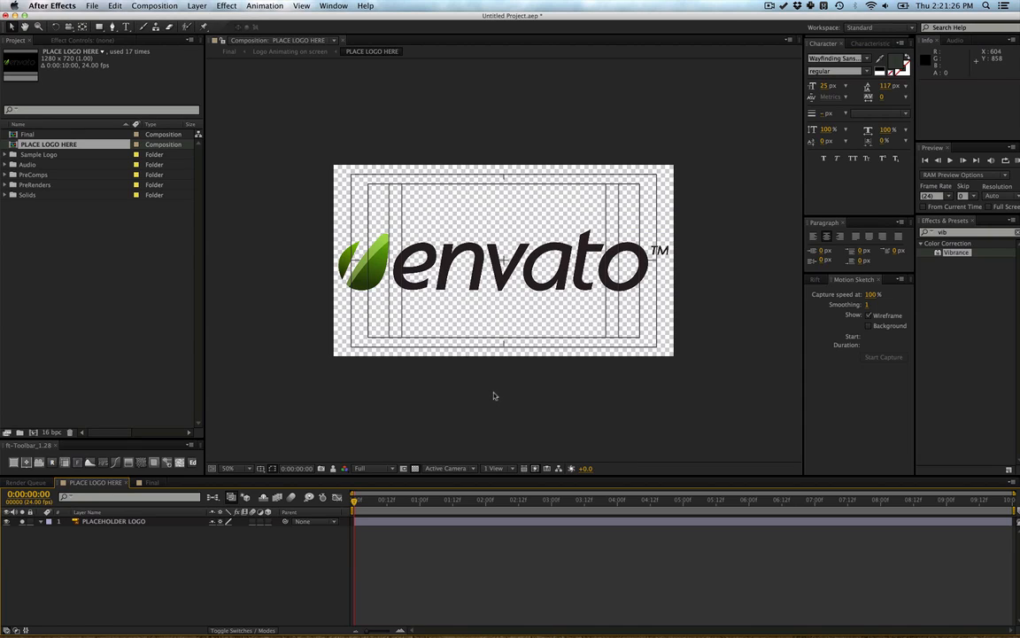
mouse_move(393, 245)
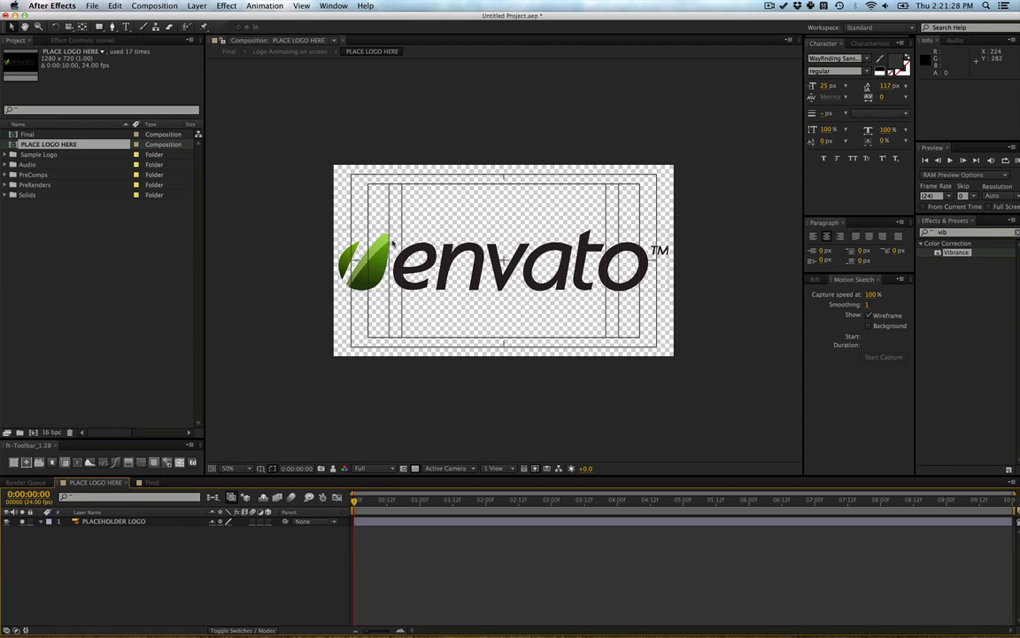
mouse_move(321, 395)
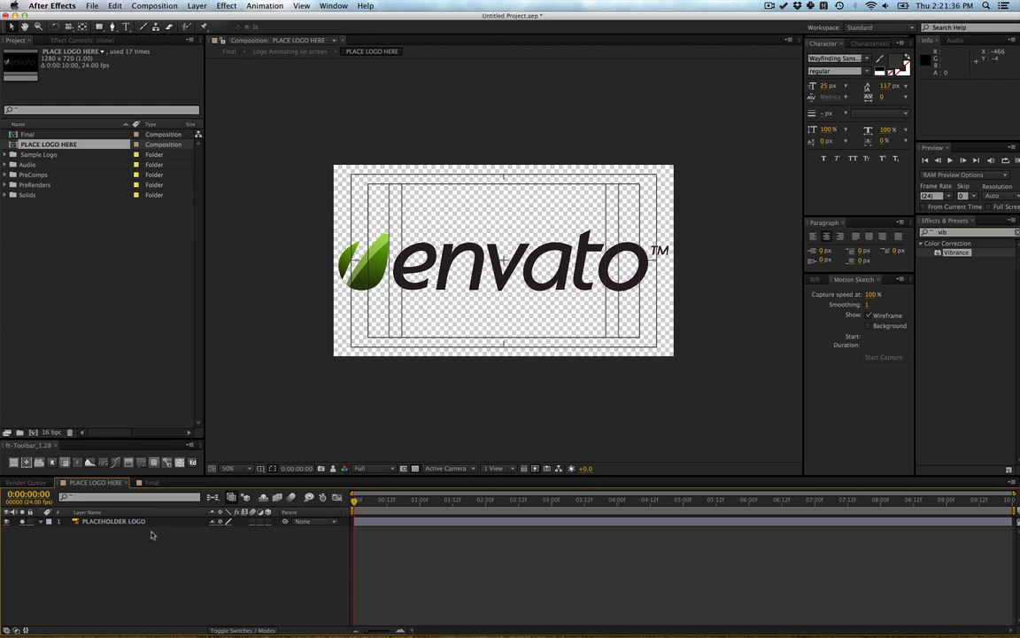
- Remove the PLACEHOLDER LOGO layer and bring in Envato_Network.ai from the Sample Logo folder at 187.7% scale
click(113, 521)
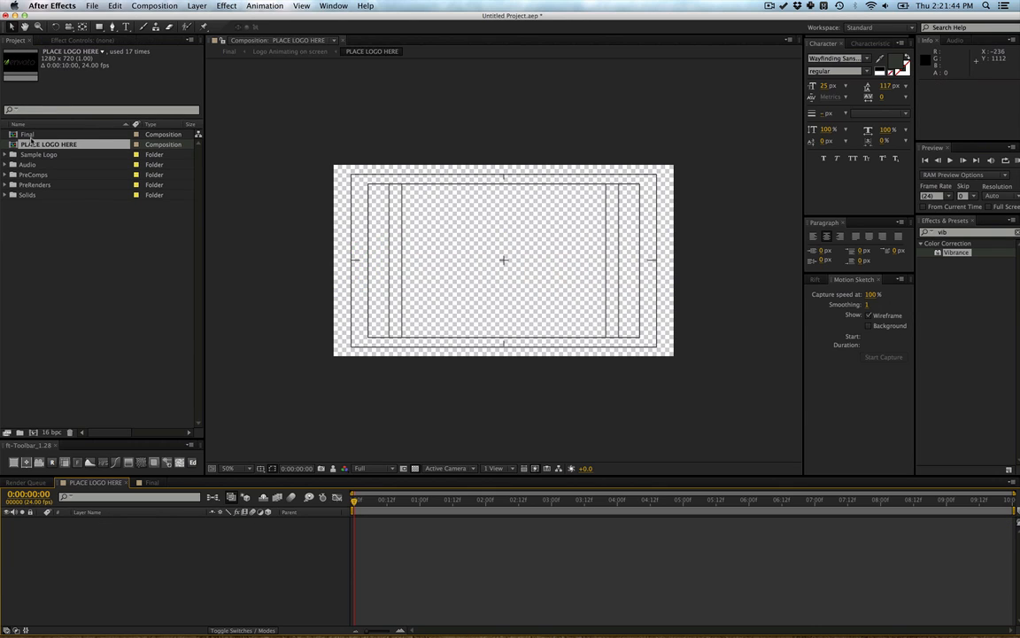
click(6, 154)
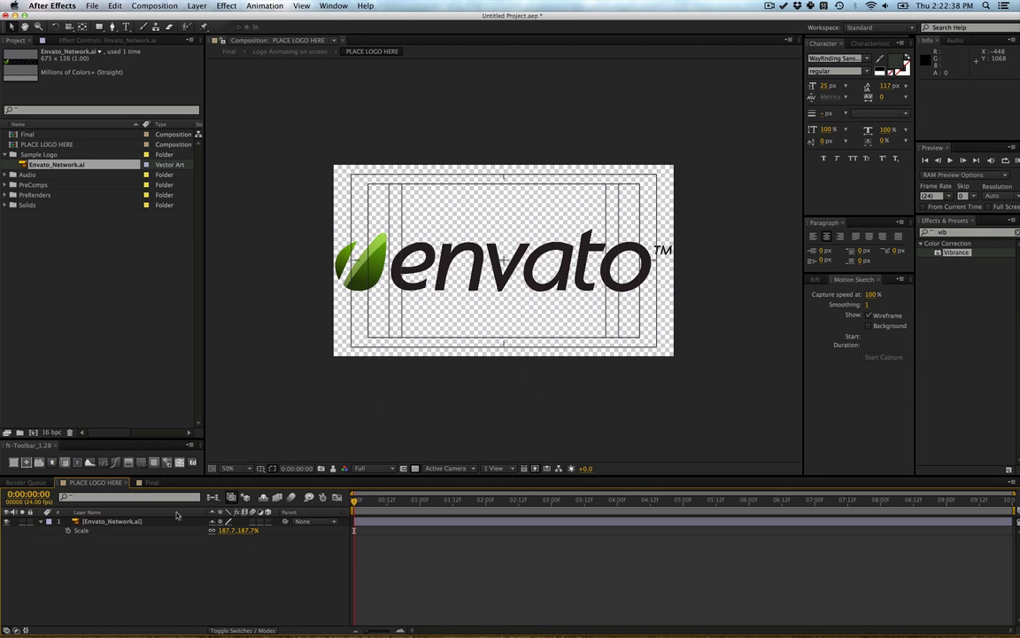
mouse_move(48, 519)
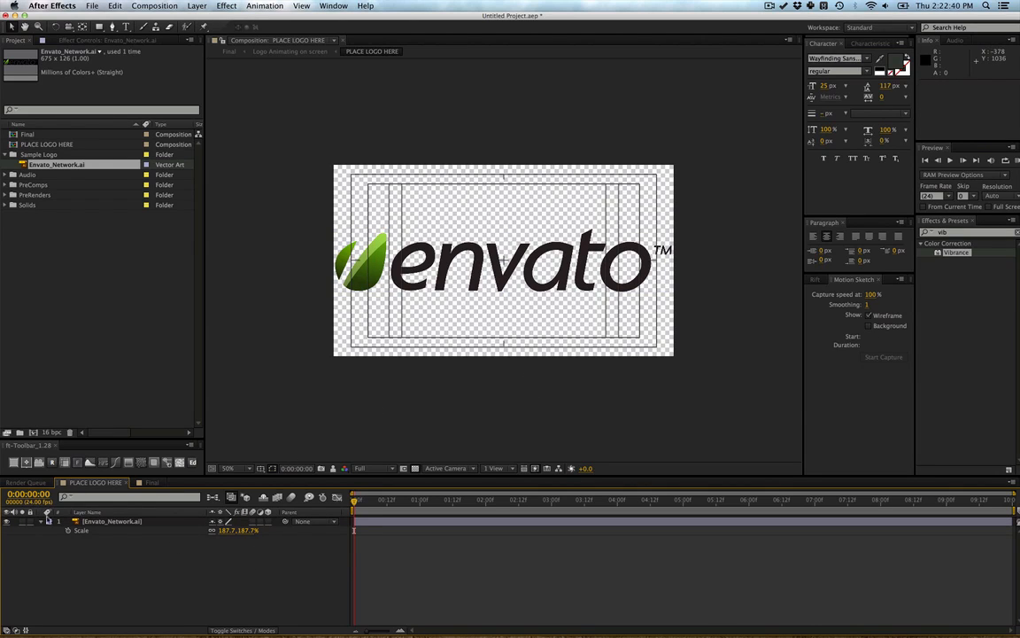
- Show the CONTROLS layer's color effects in the Final composition
click(152, 481)
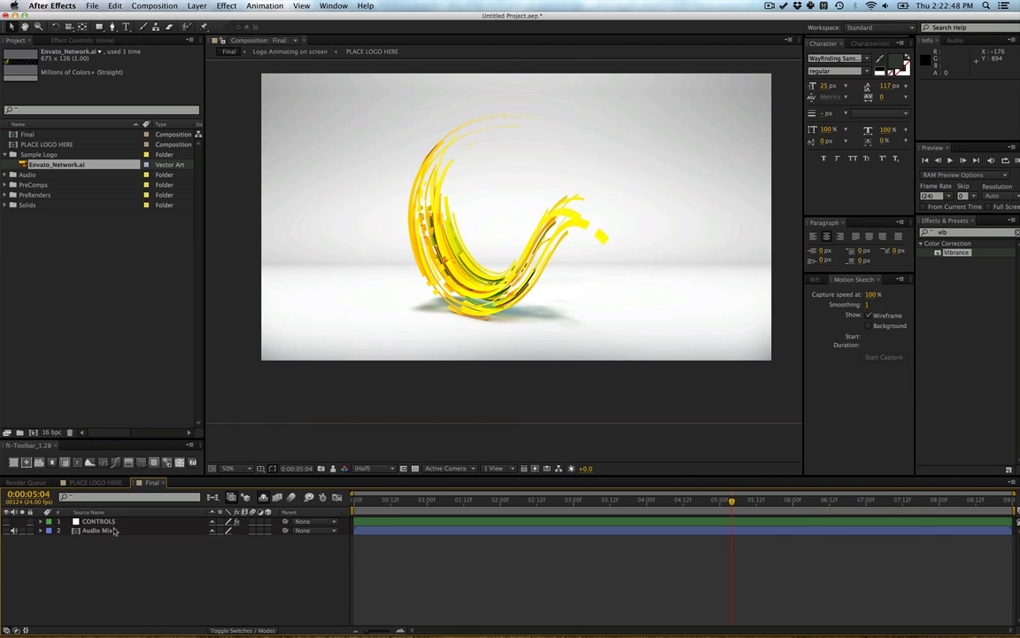
click(99, 521)
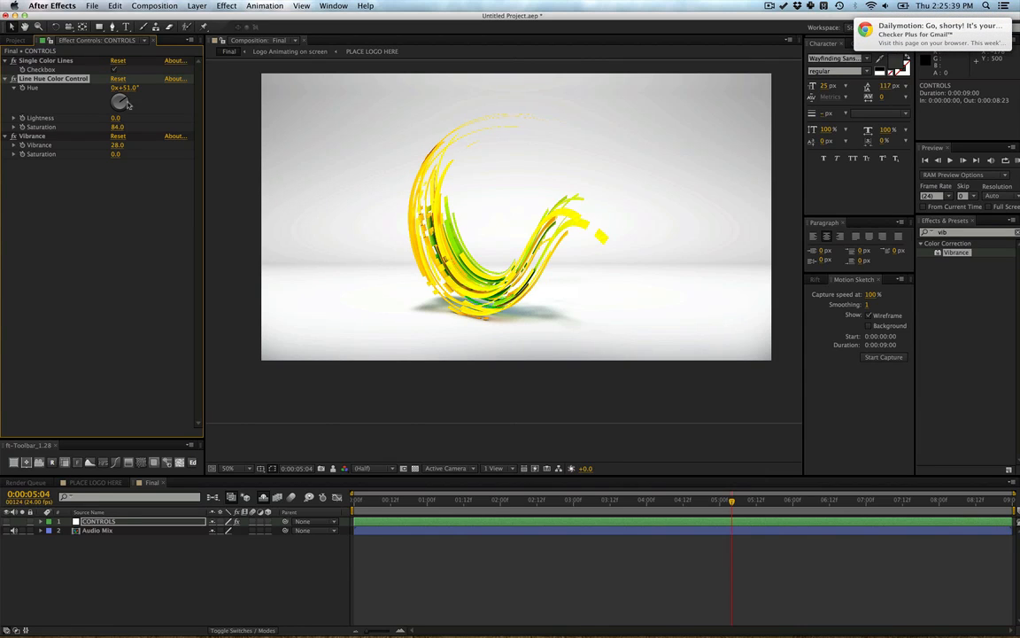
- Shift the Line Hue to about -162° with saturation -36, vibrance -5 and vibrance saturation 16
drag(119, 100, 120, 100)
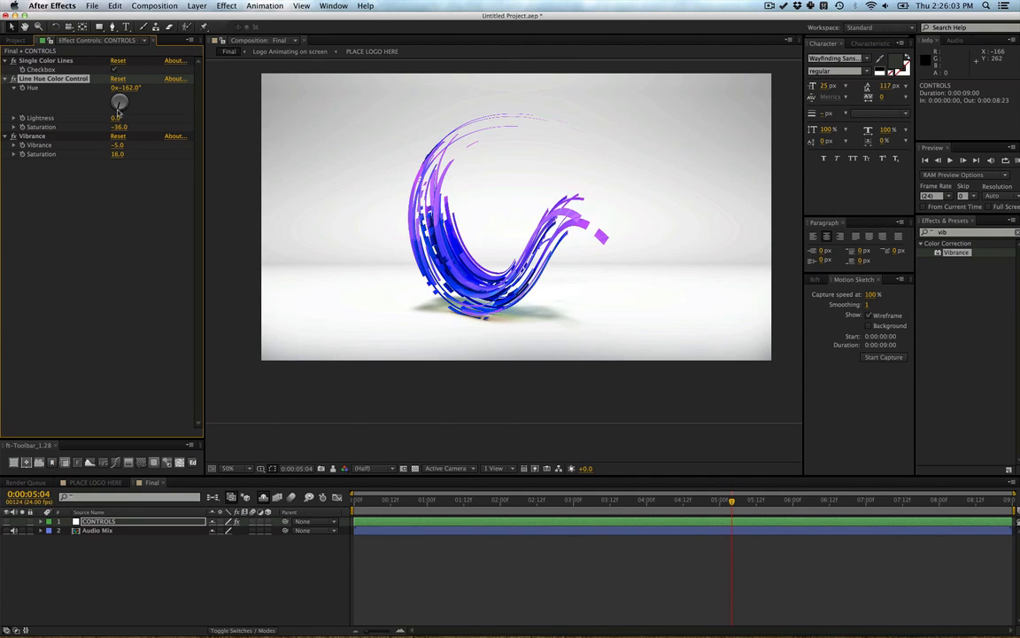
mouse_move(885, 509)
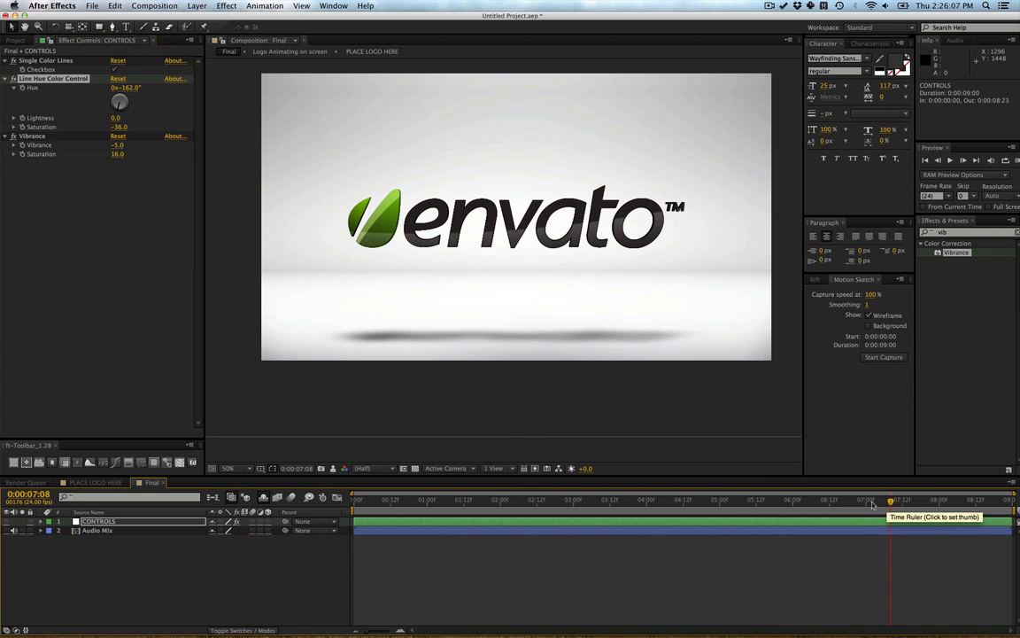
- Preview the purple-blue Final animation at a few moments, then enter the Audio Mix composition
drag(889, 498, 832, 499)
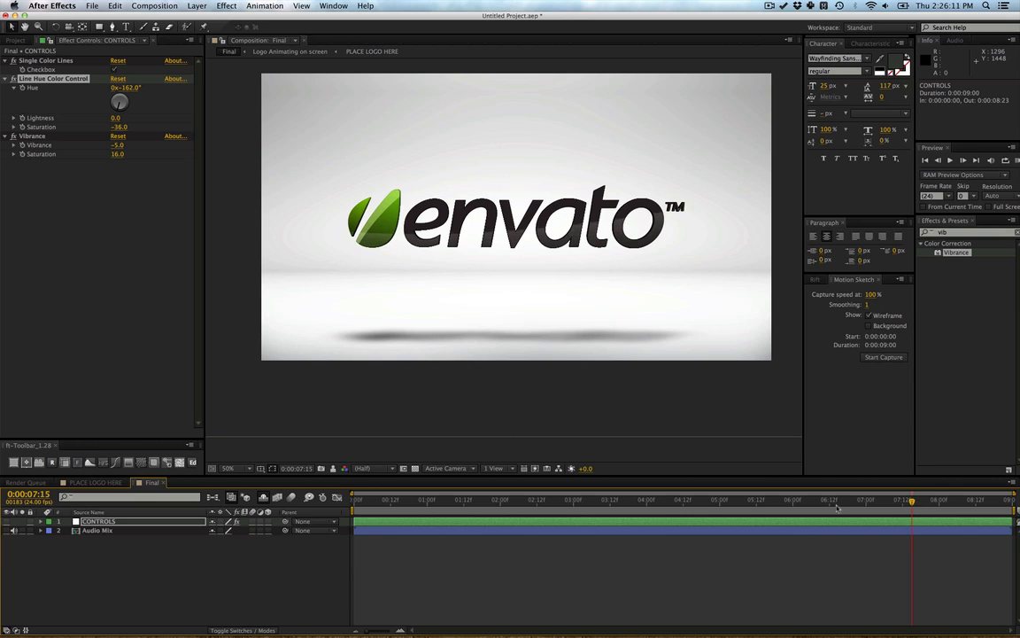
click(575, 498)
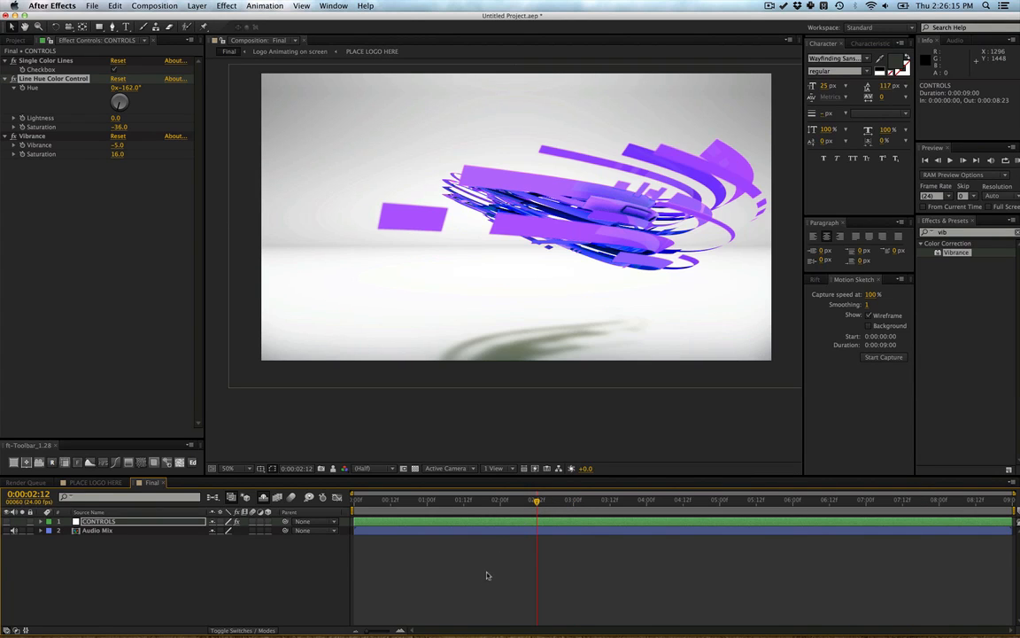
mouse_move(533, 593)
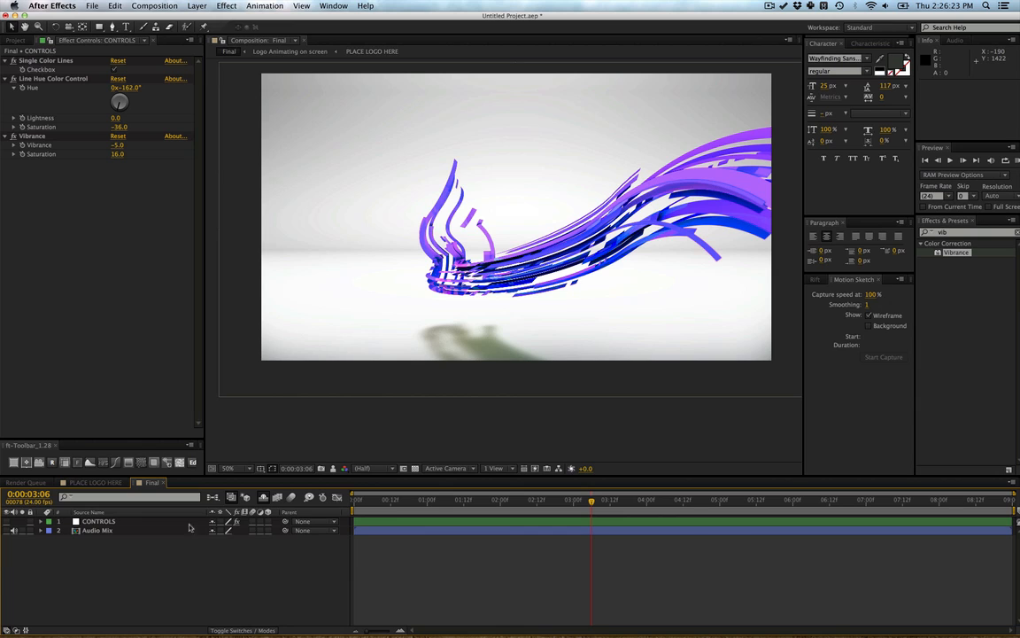
click(97, 520)
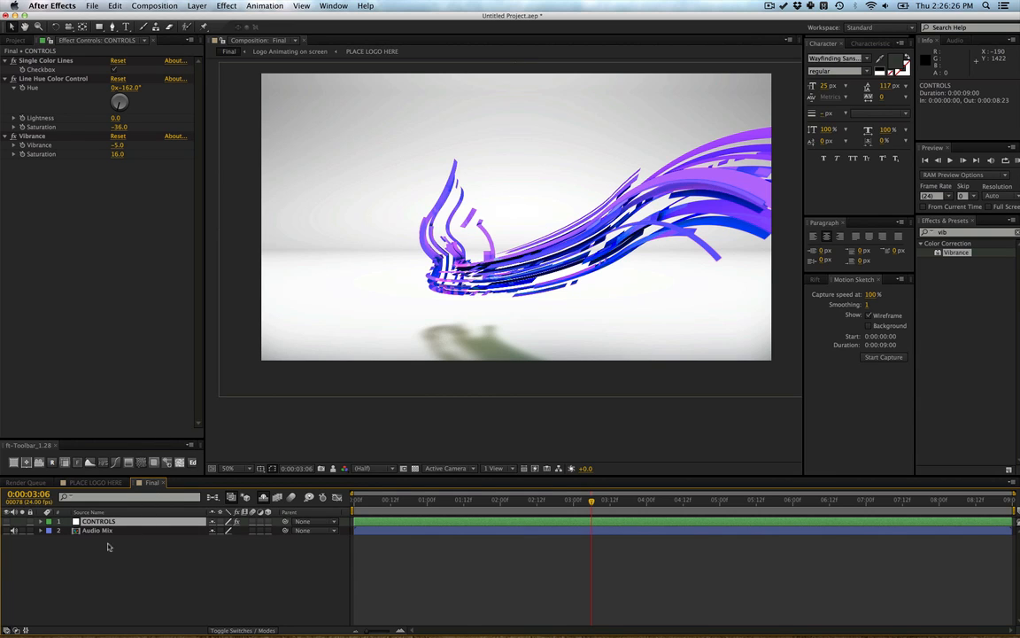
click(97, 529)
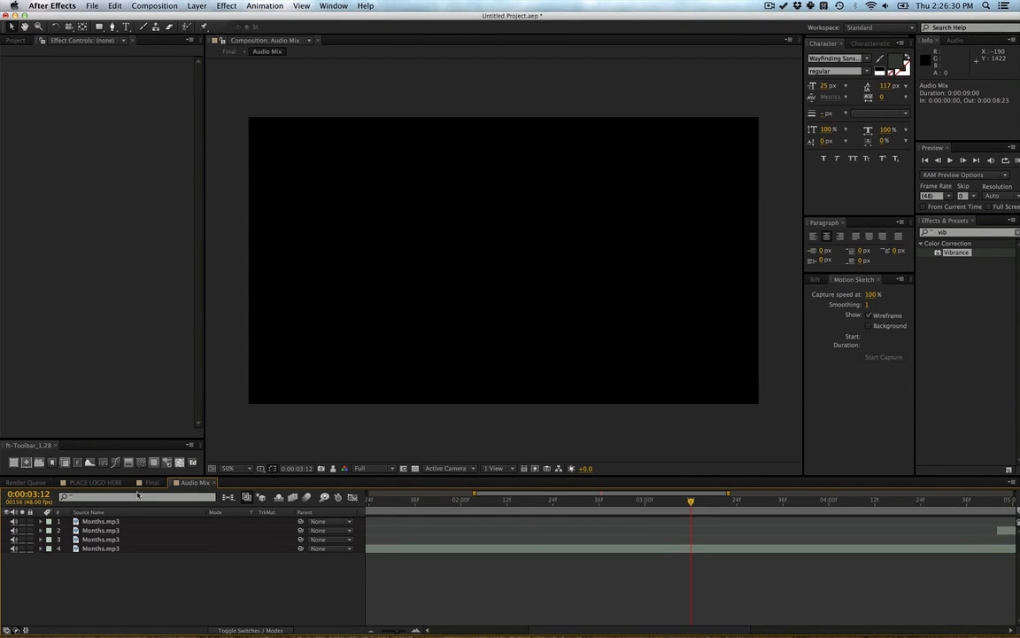
- Return from Audio Mix to the Final composition with its Logo Animating layers
click(151, 482)
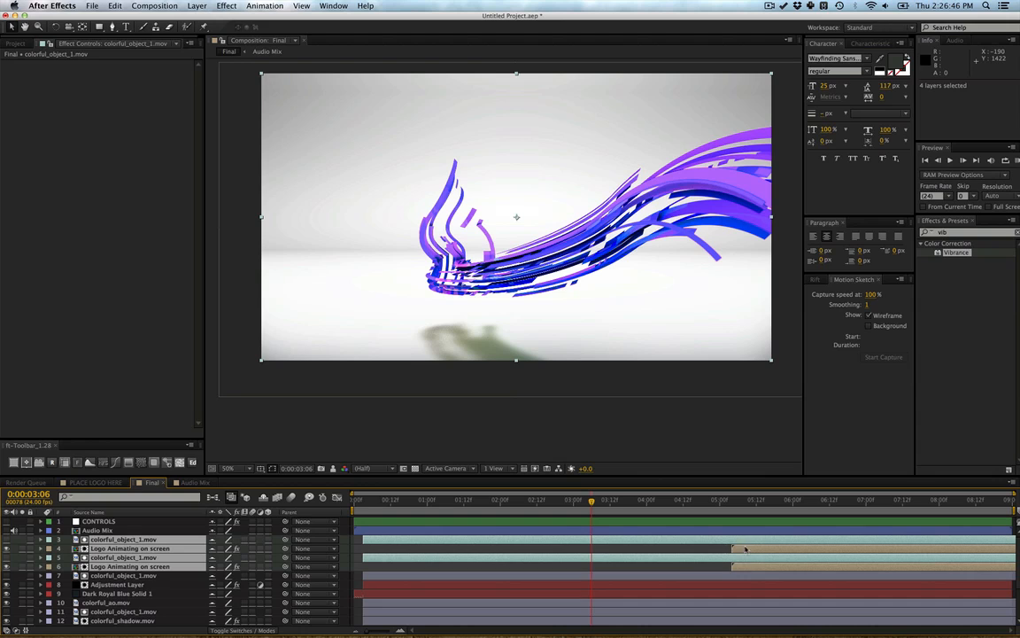
mouse_move(618, 354)
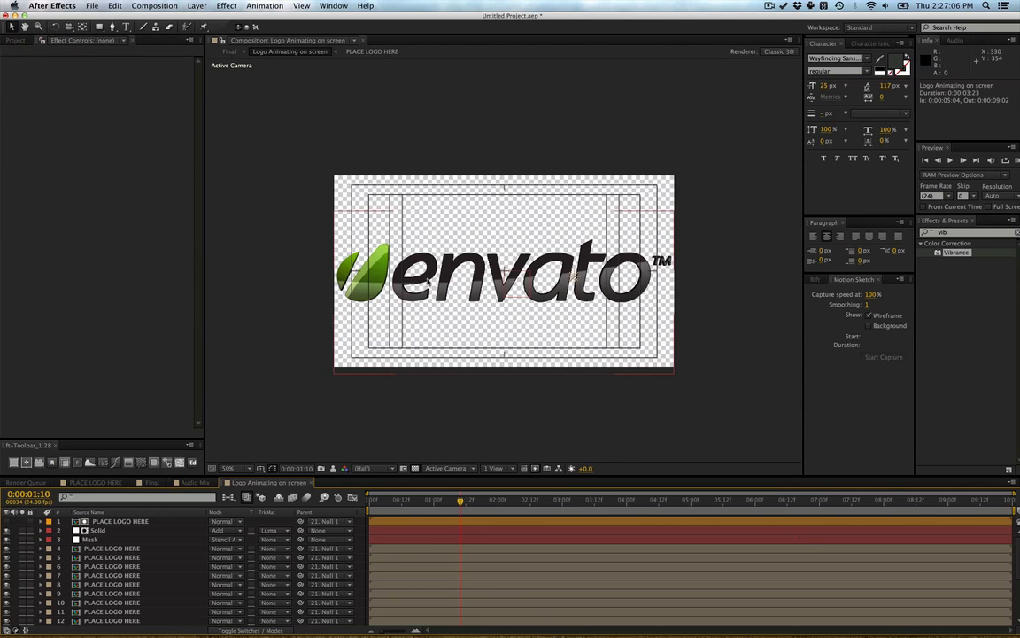
- Scrub the logo animation, then go back to Final around 6:09 where the Envato logo appears
click(397, 500)
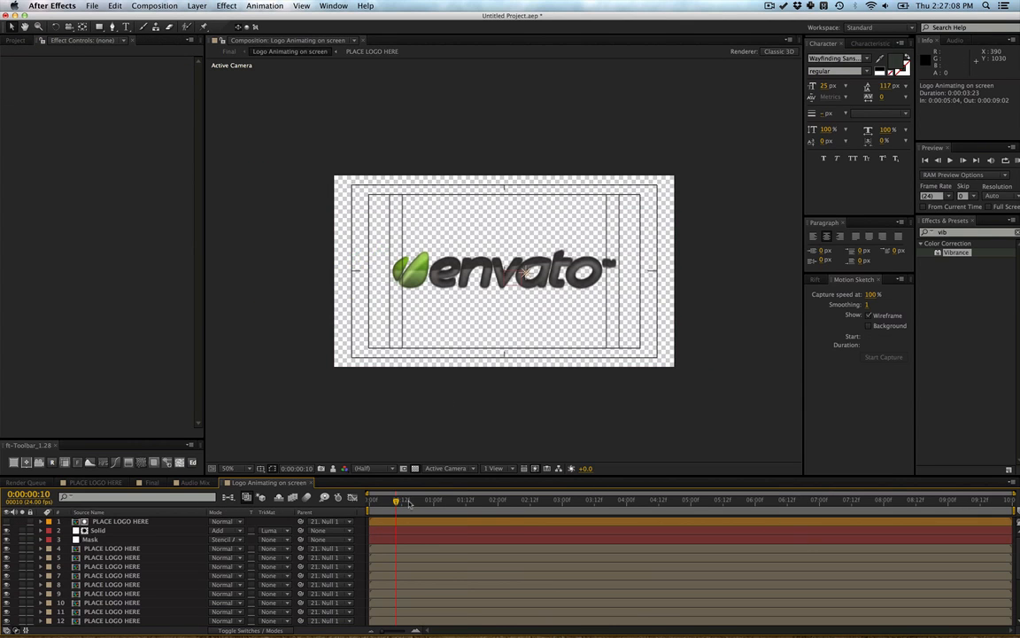
drag(396, 500, 447, 500)
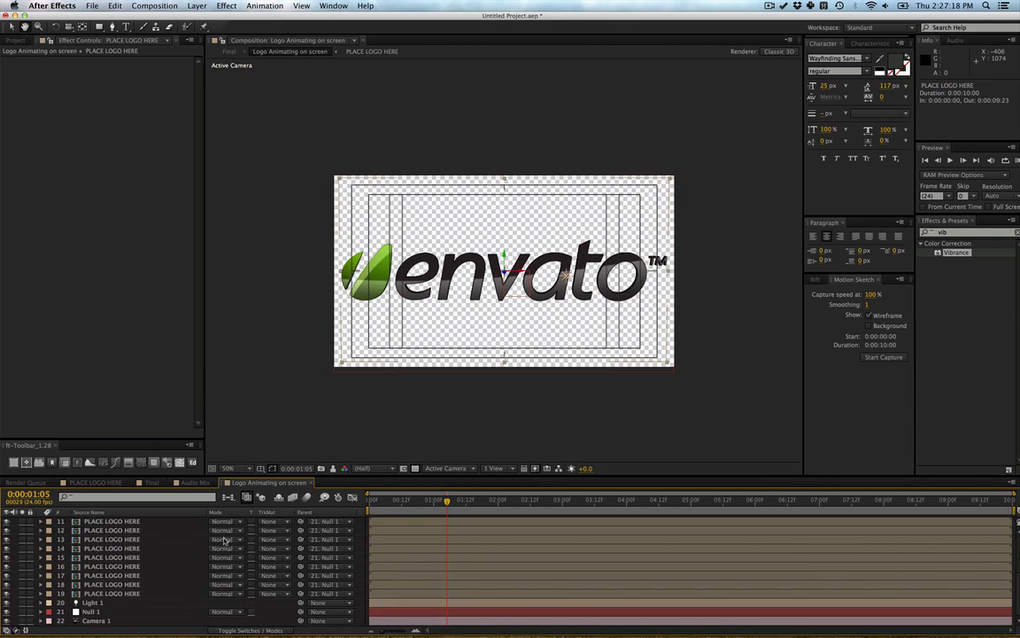
click(92, 611)
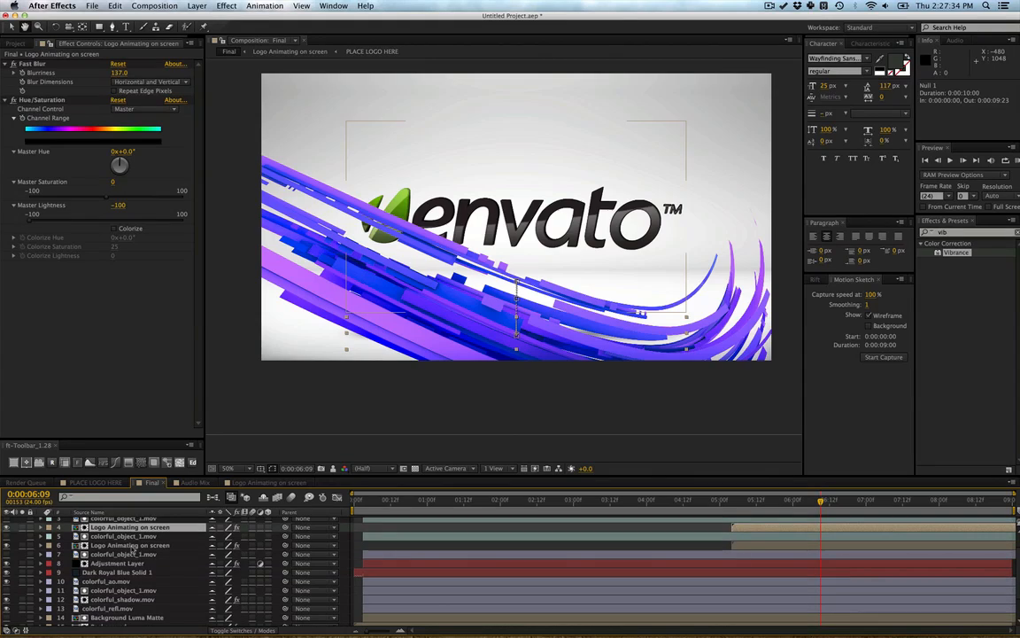
click(124, 554)
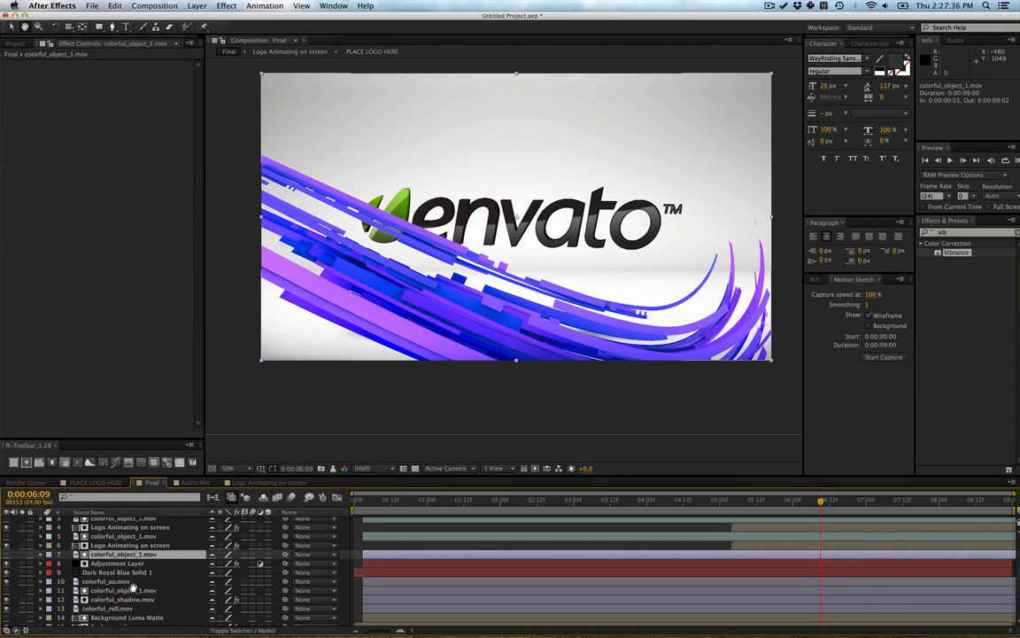
scroll(down, 3)
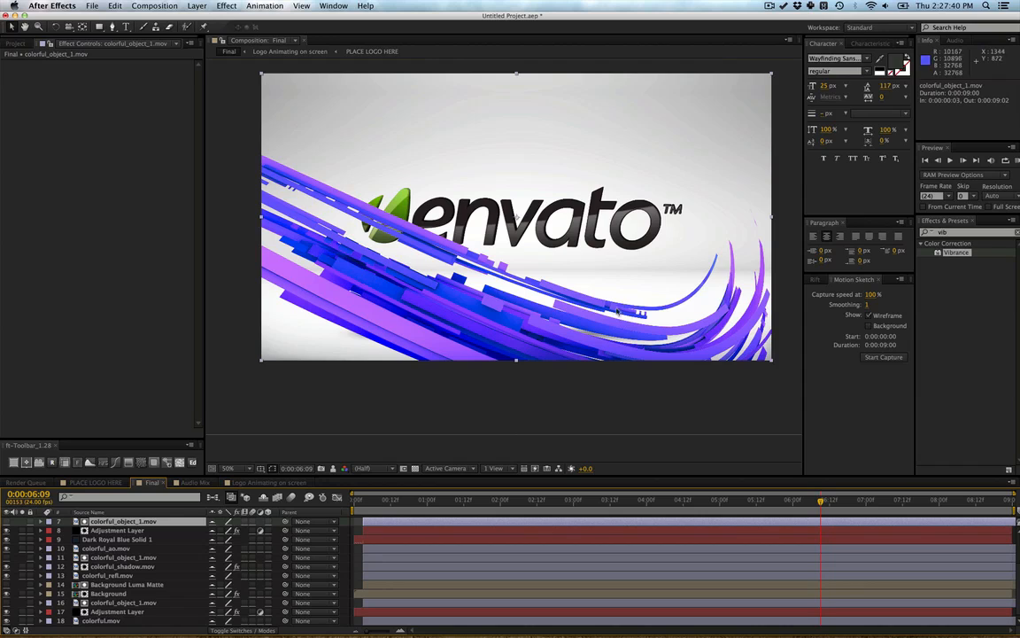
mouse_move(396, 264)
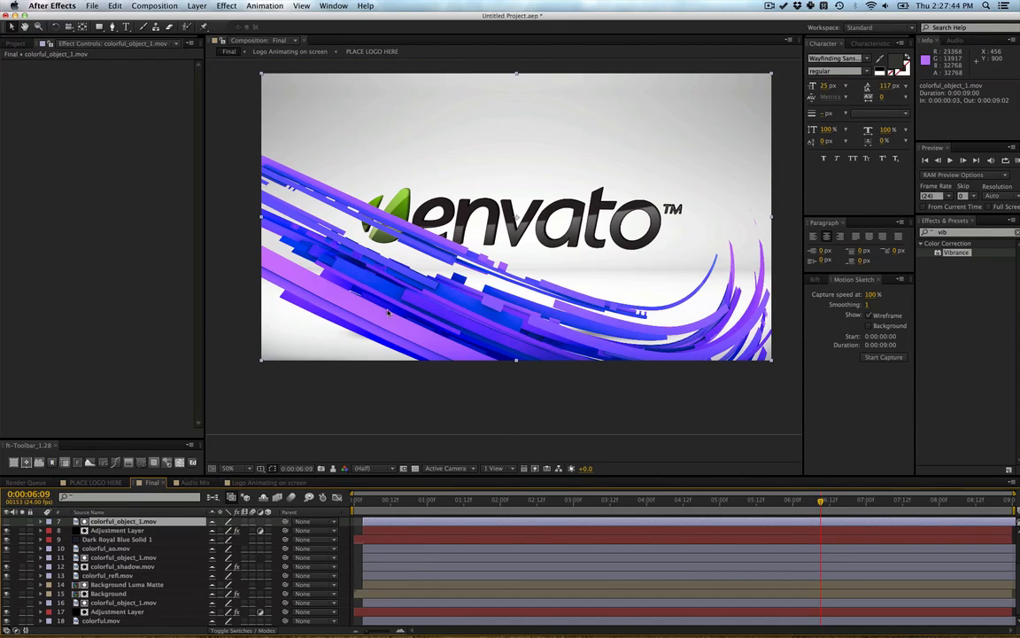
mouse_move(436, 288)
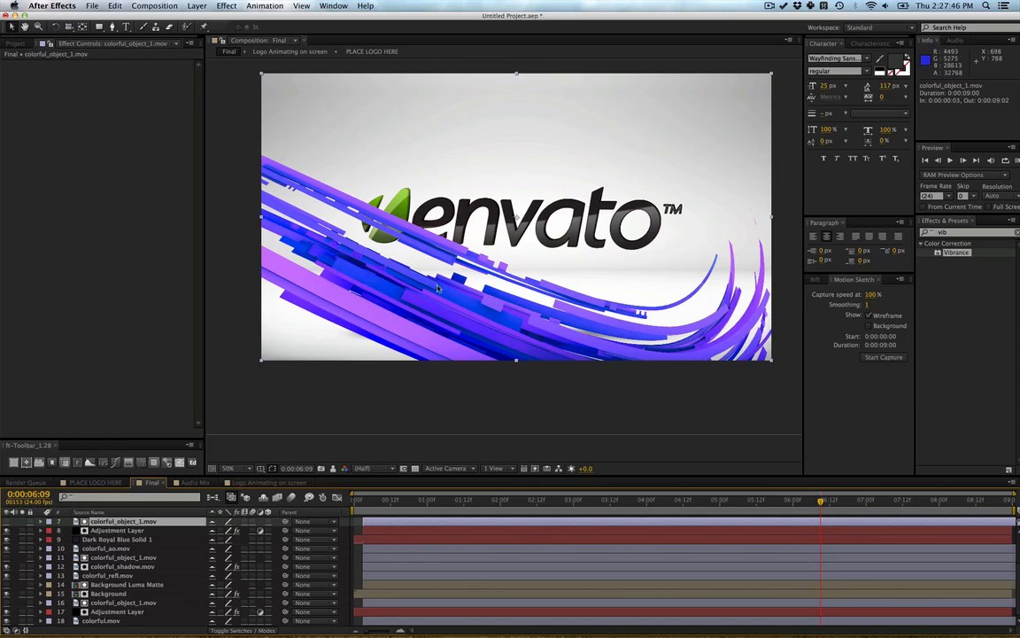
mouse_move(611, 378)
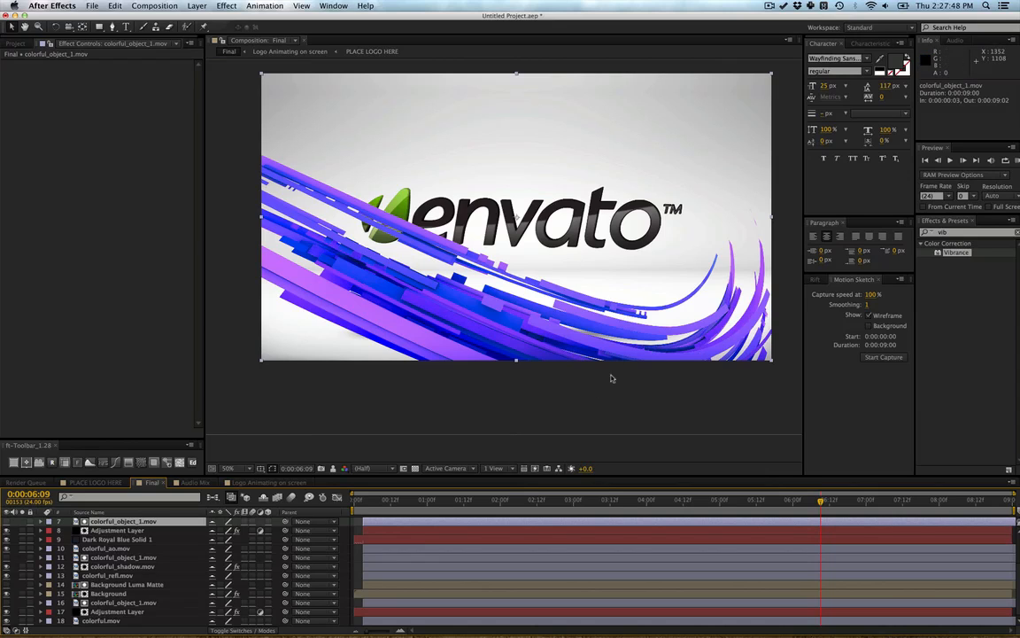
click(124, 566)
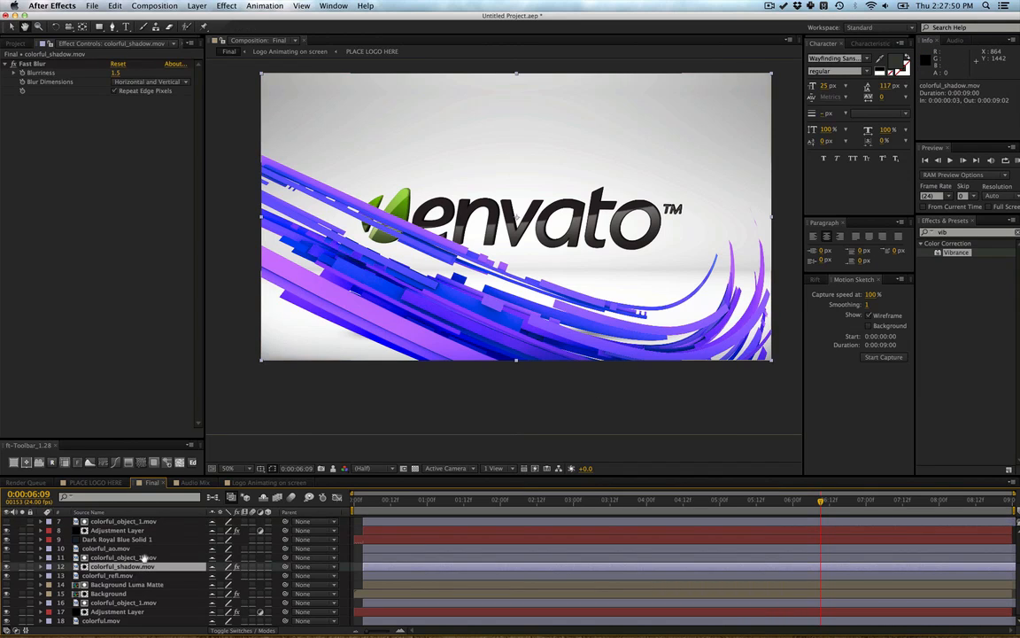
click(106, 575)
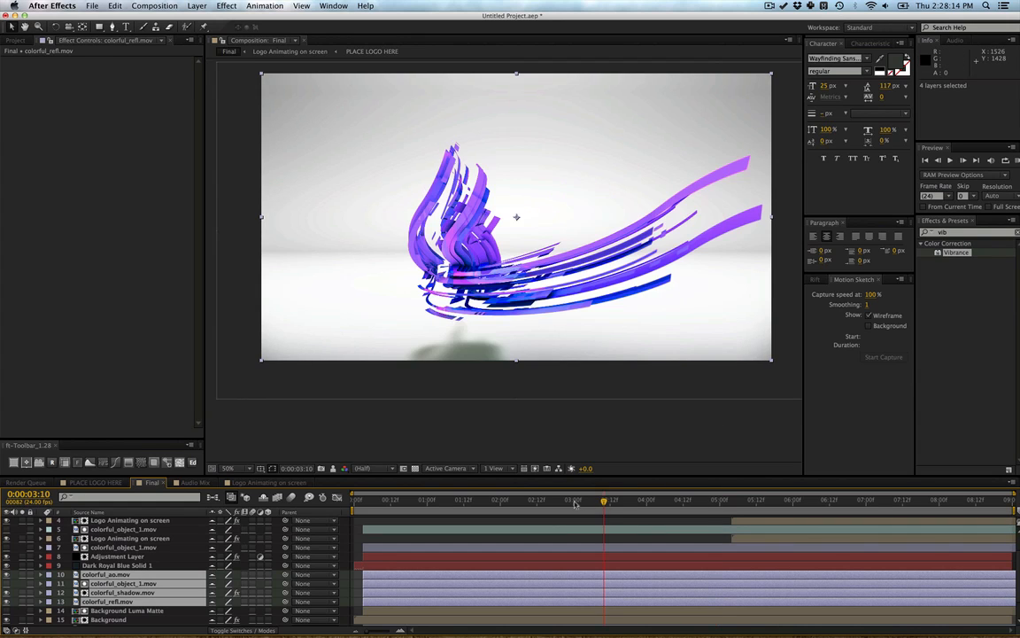
mouse_move(574, 503)
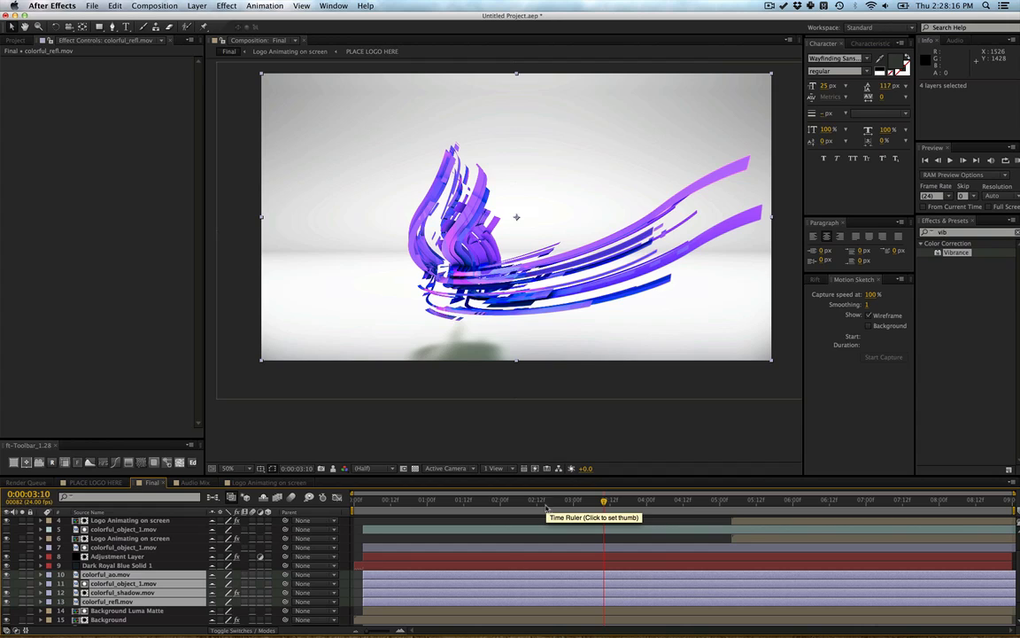